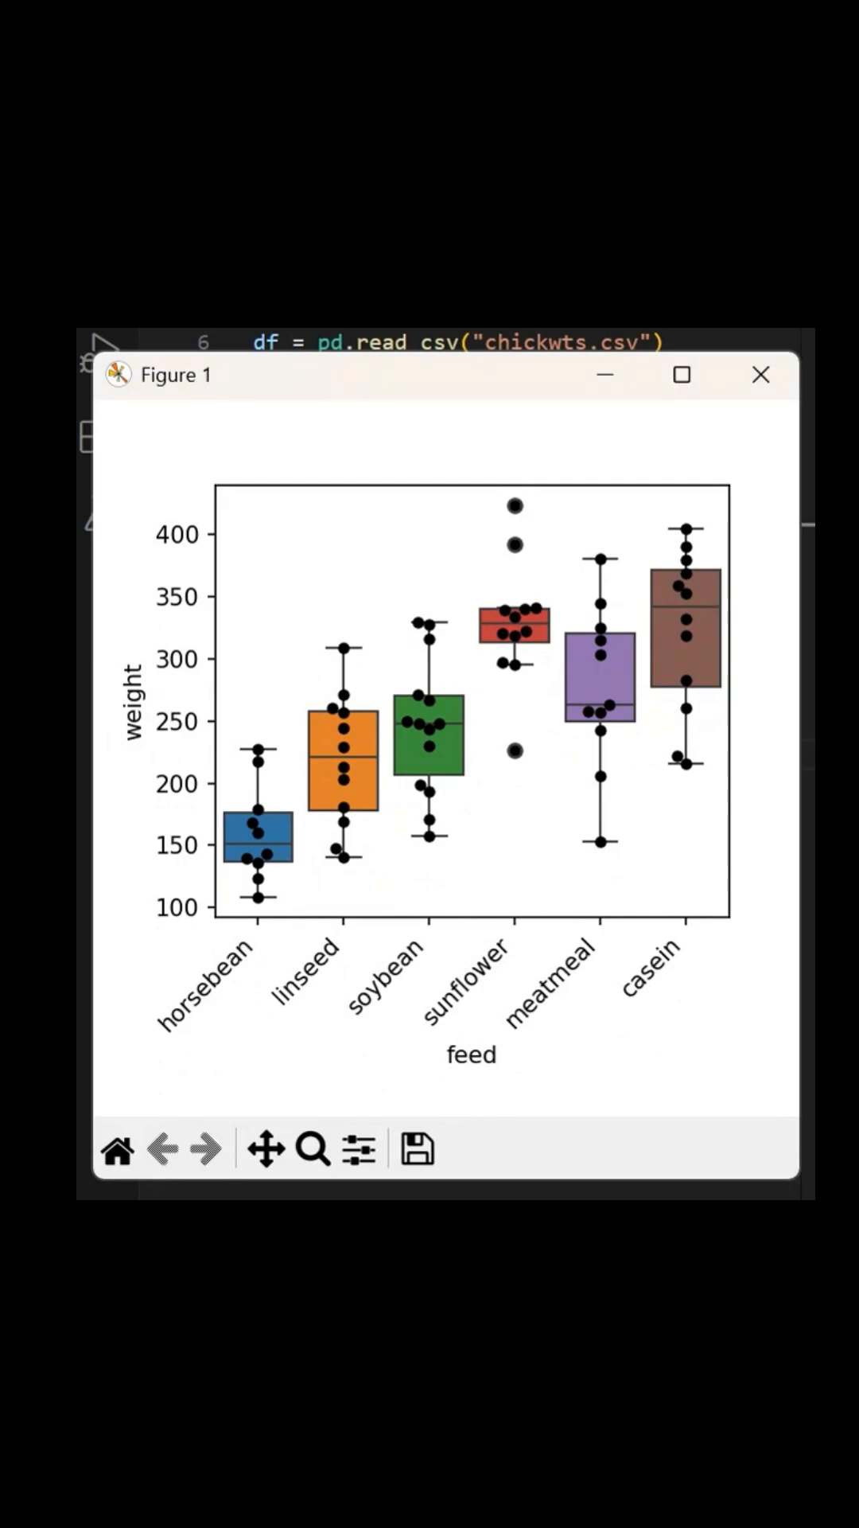
Import matplotlib.pyplot as plt and seaborn, then review the chickwts.csv weight-by-feed data.
left_click(760, 374)
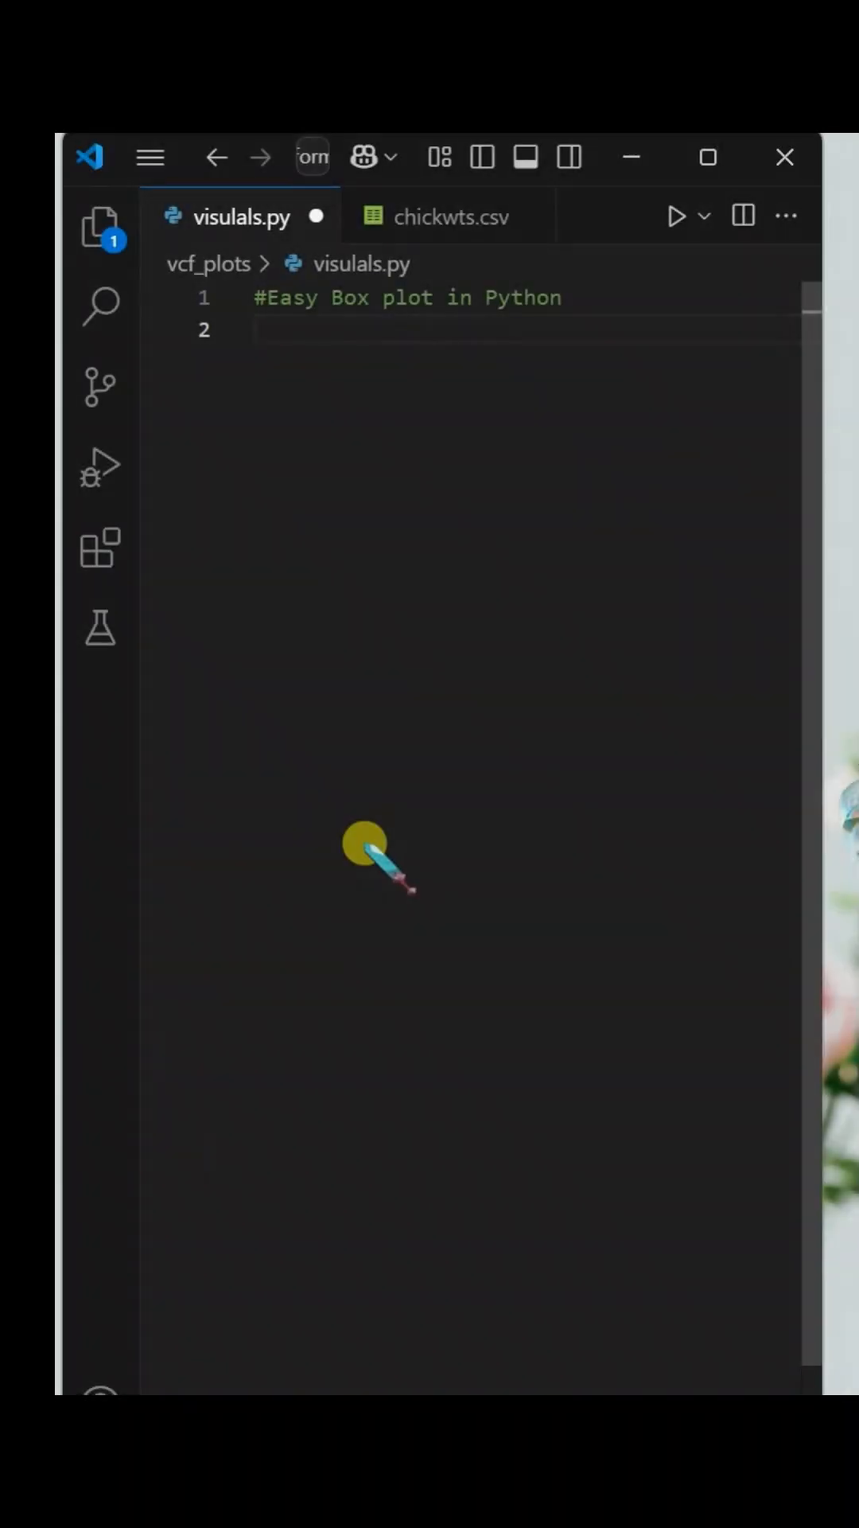
type("import matplotlib.pyplot as plt")
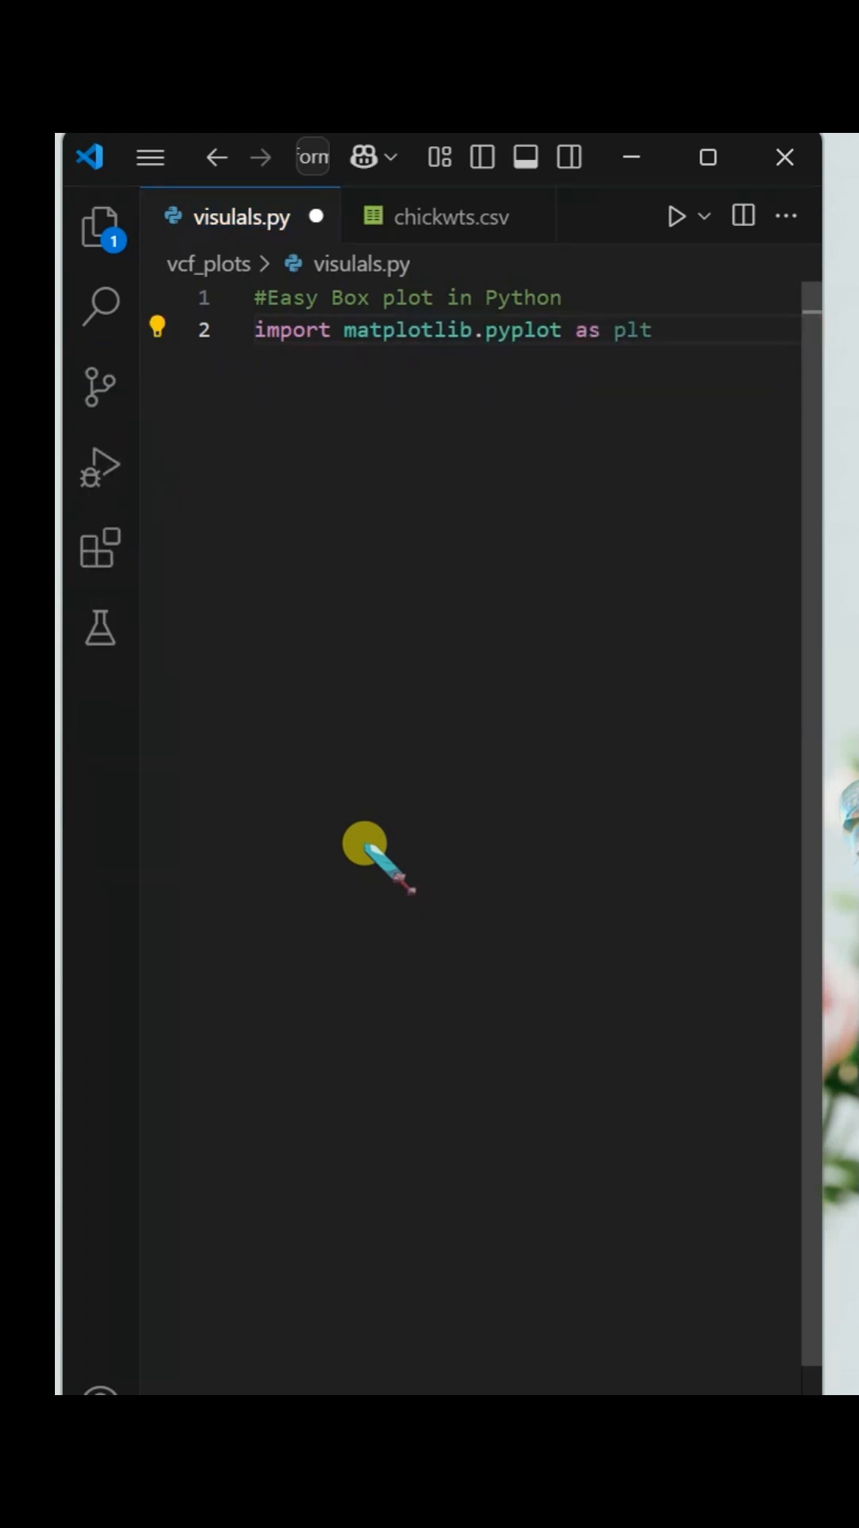
type("import seaborn as sns")
type("import pandas as pd")
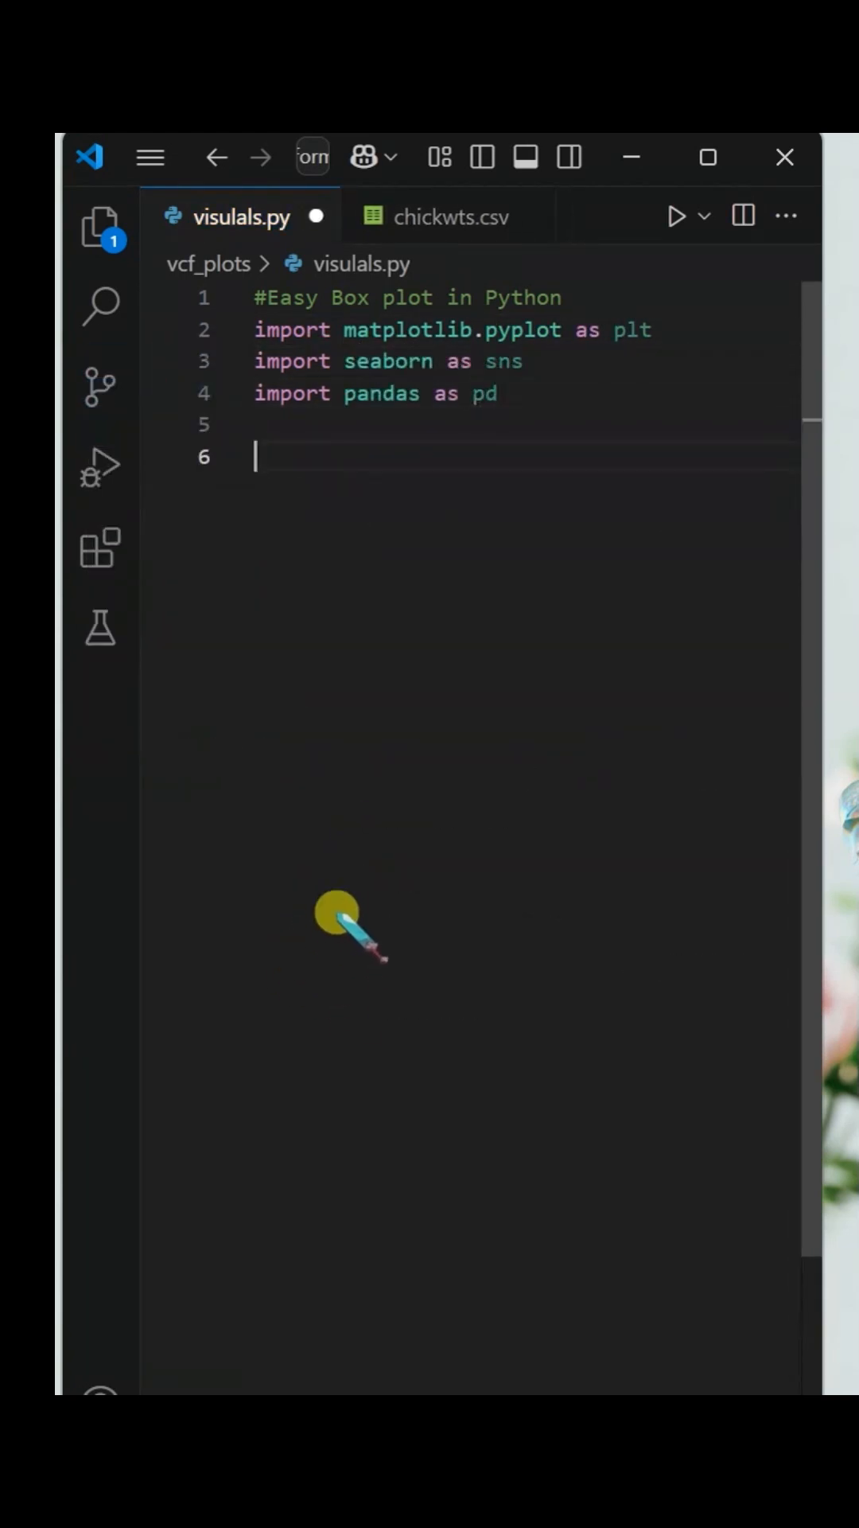
left_click(449, 216)
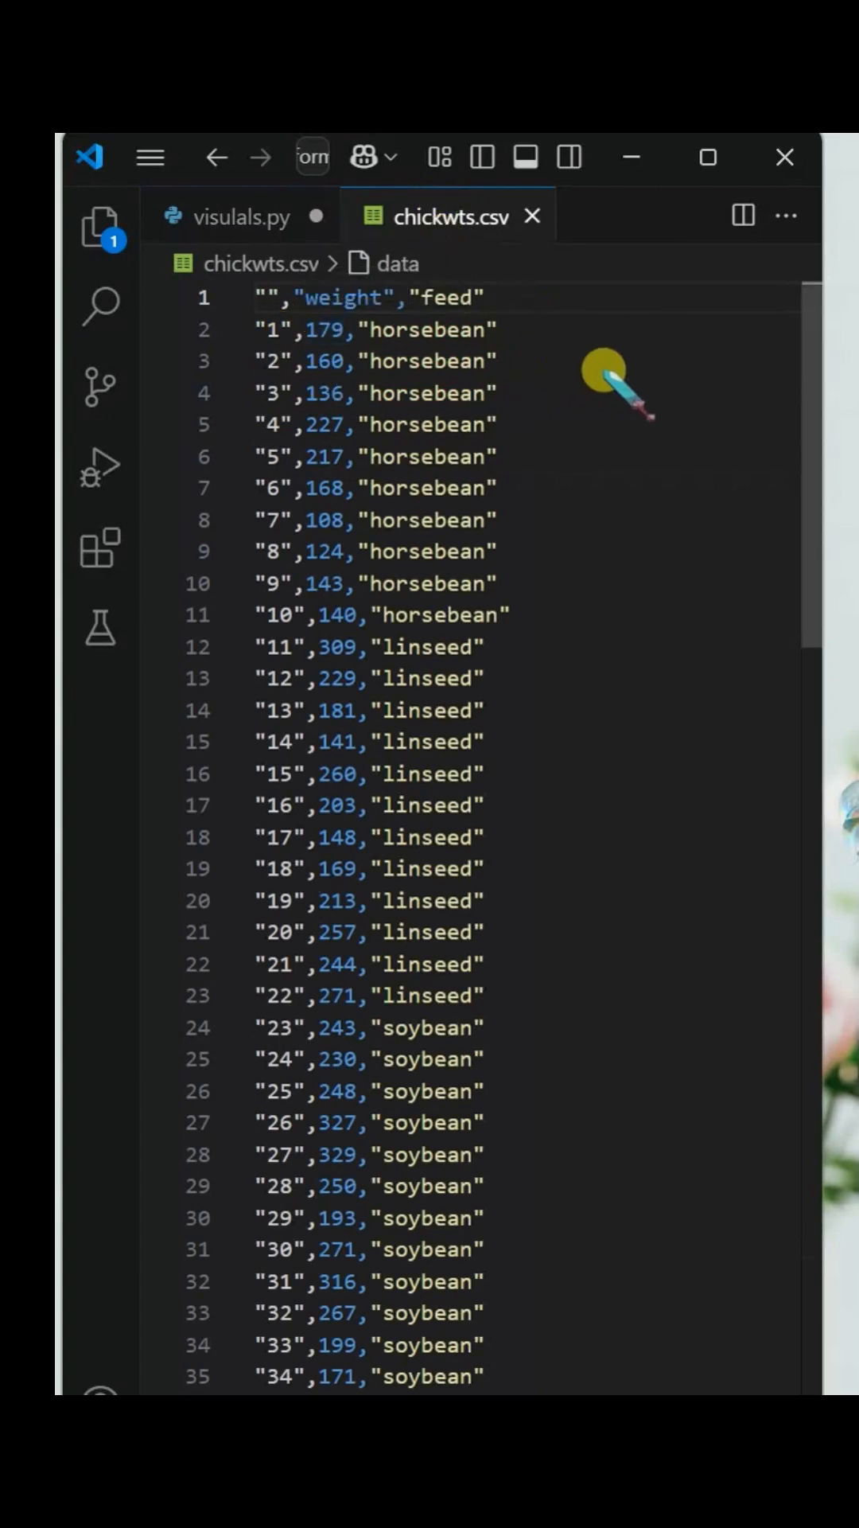
scroll("down", 3)
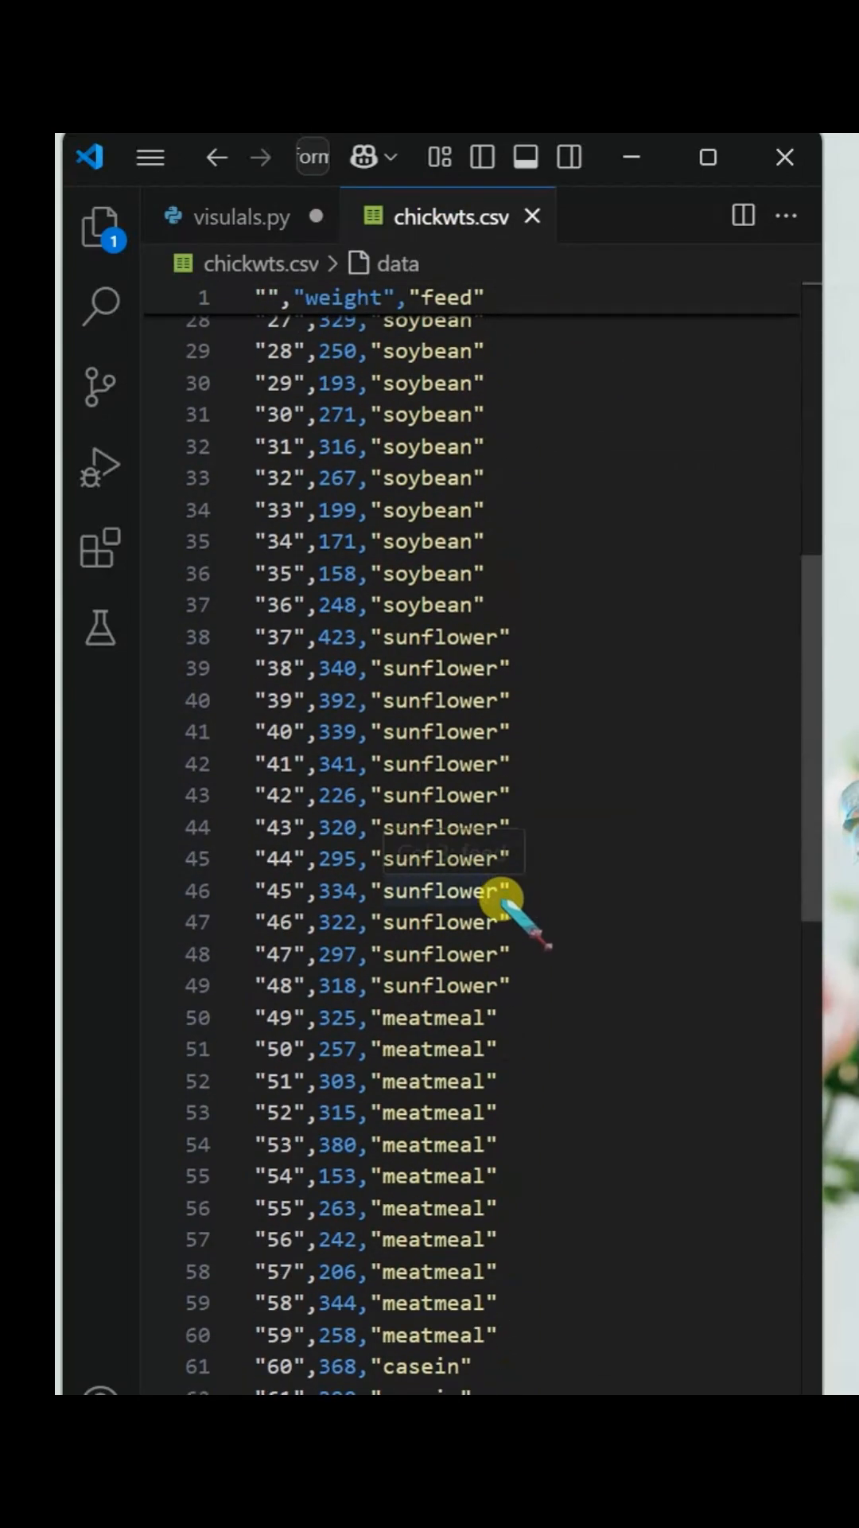
Read chickwts.csv into df and build sns.boxplot(df, x="feed", y="weight").
left_click(238, 216)
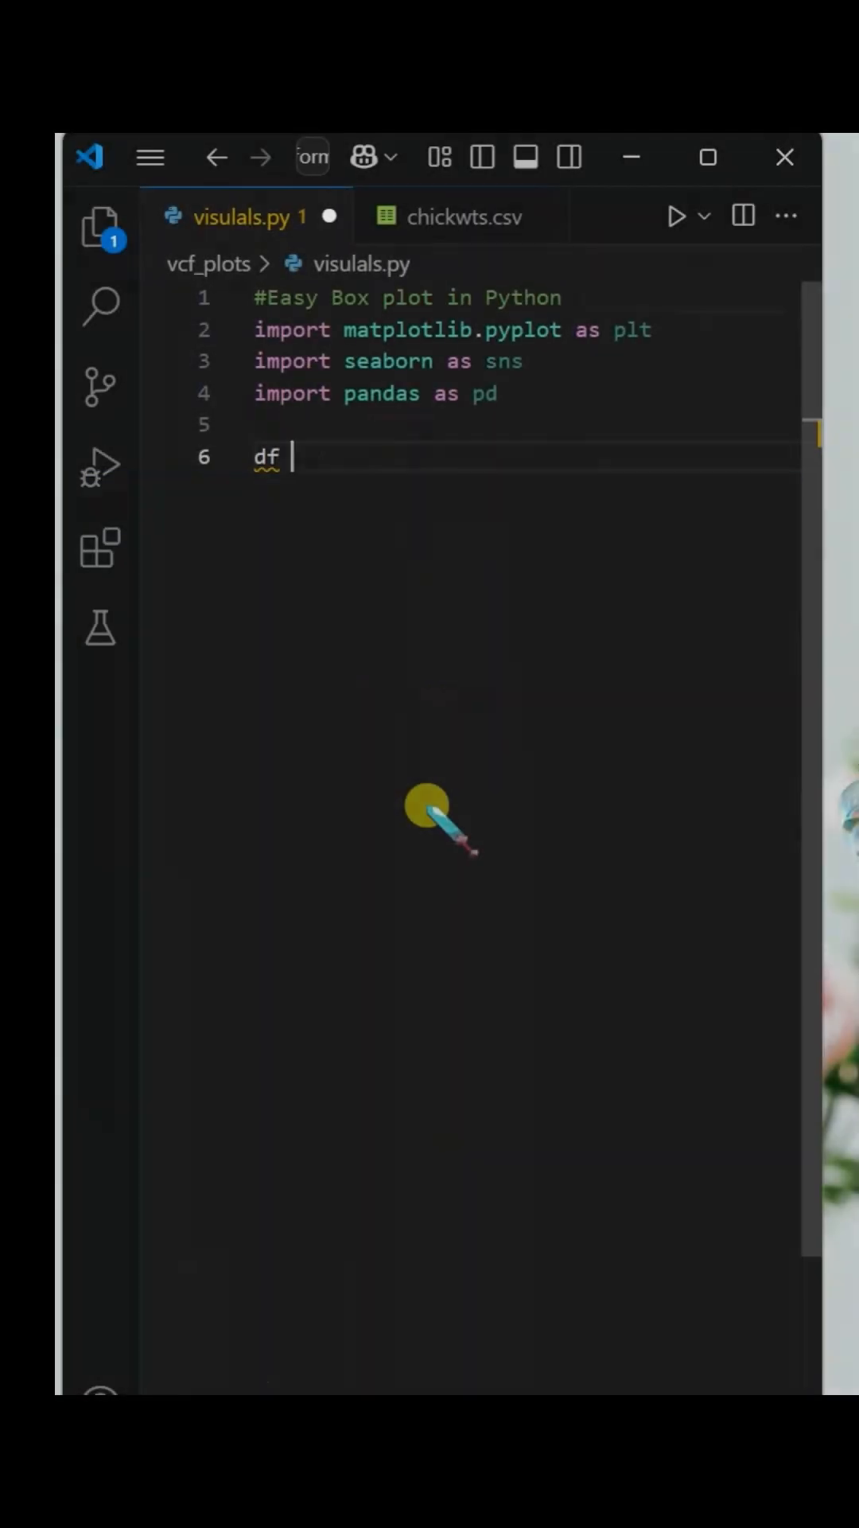
type("= pd.read_csv(\"chickwts.csv")
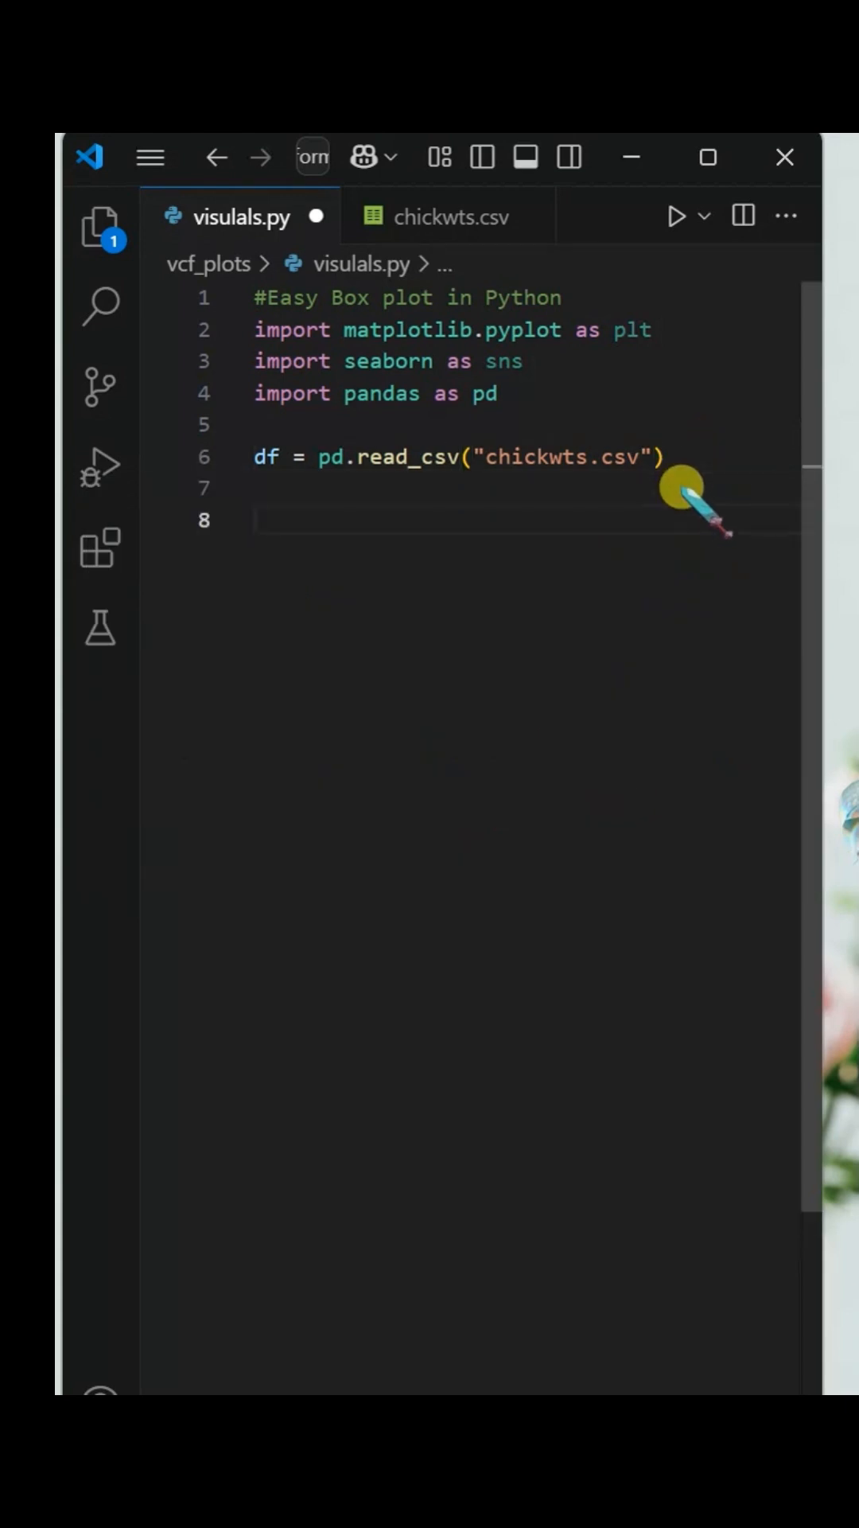
type("sns.boxplot(df,")
type("x =\"feed\",")
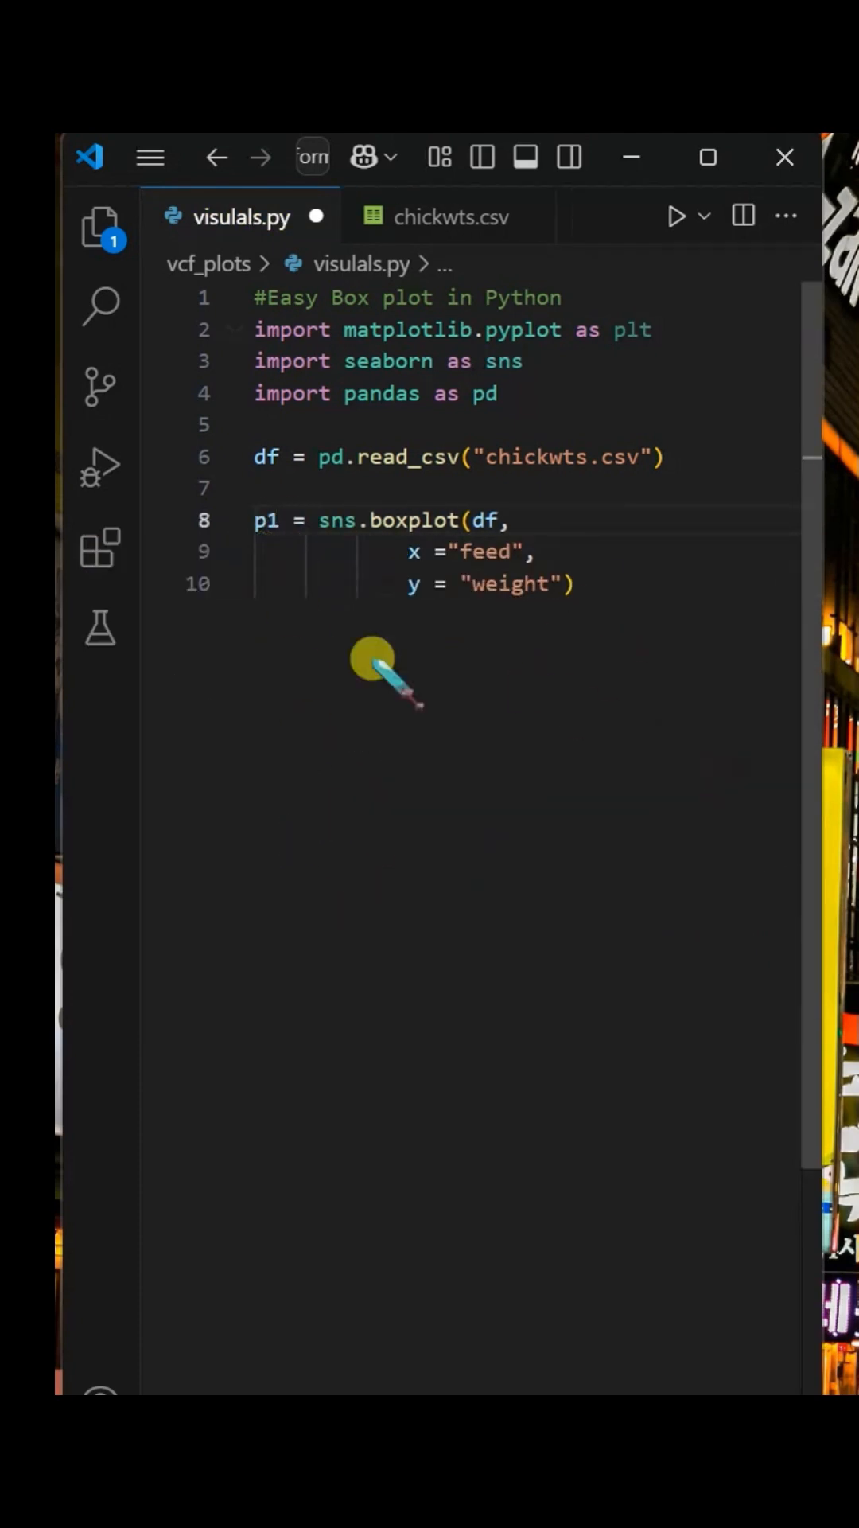
Run the script to preview the box plot of weight by feed, then dismiss the figure.
left_click(679, 215)
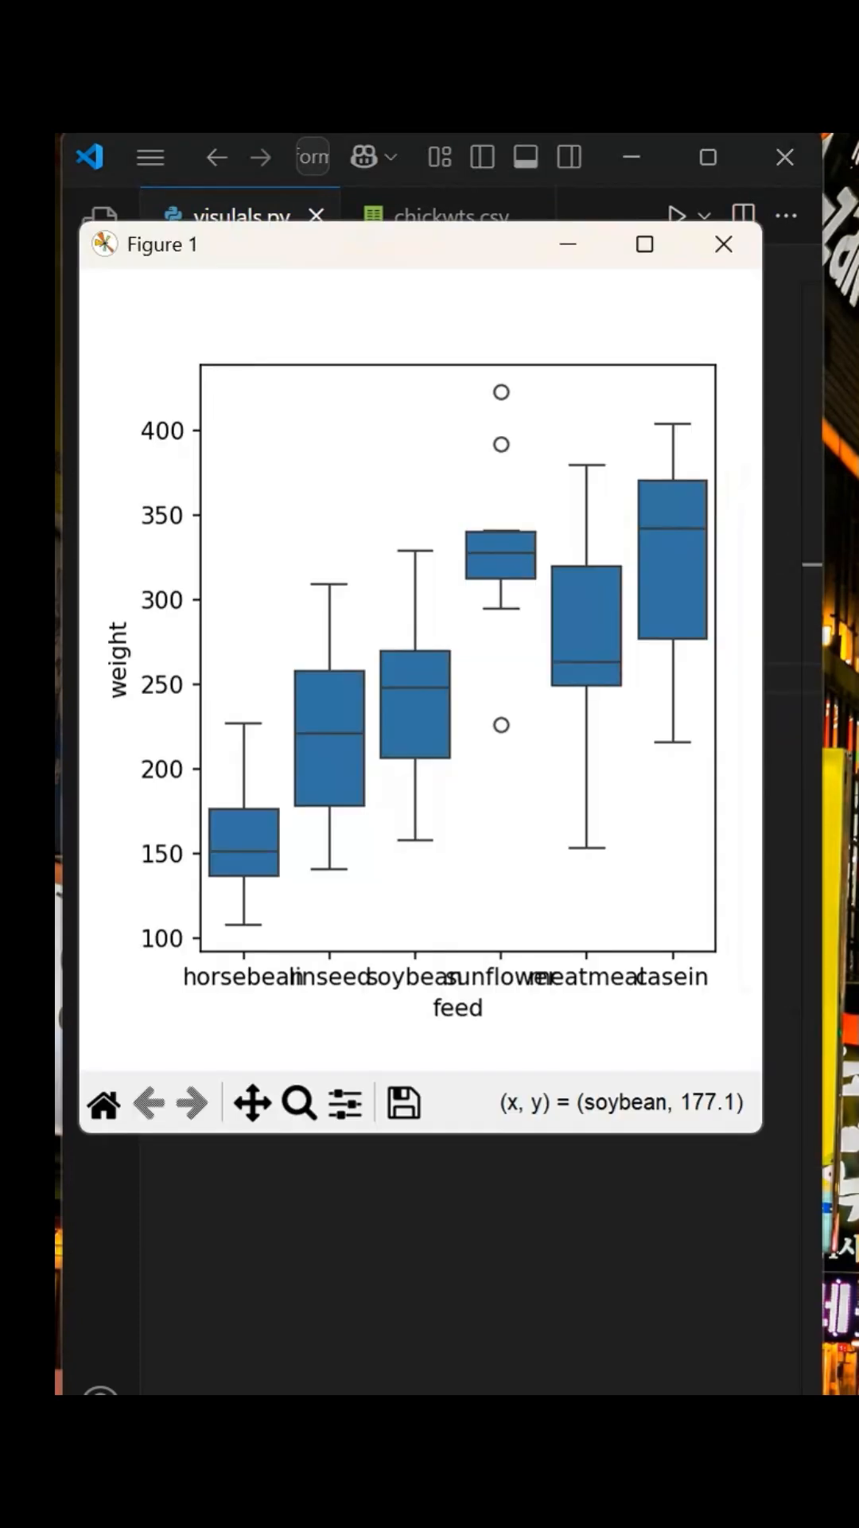
left_click(723, 243)
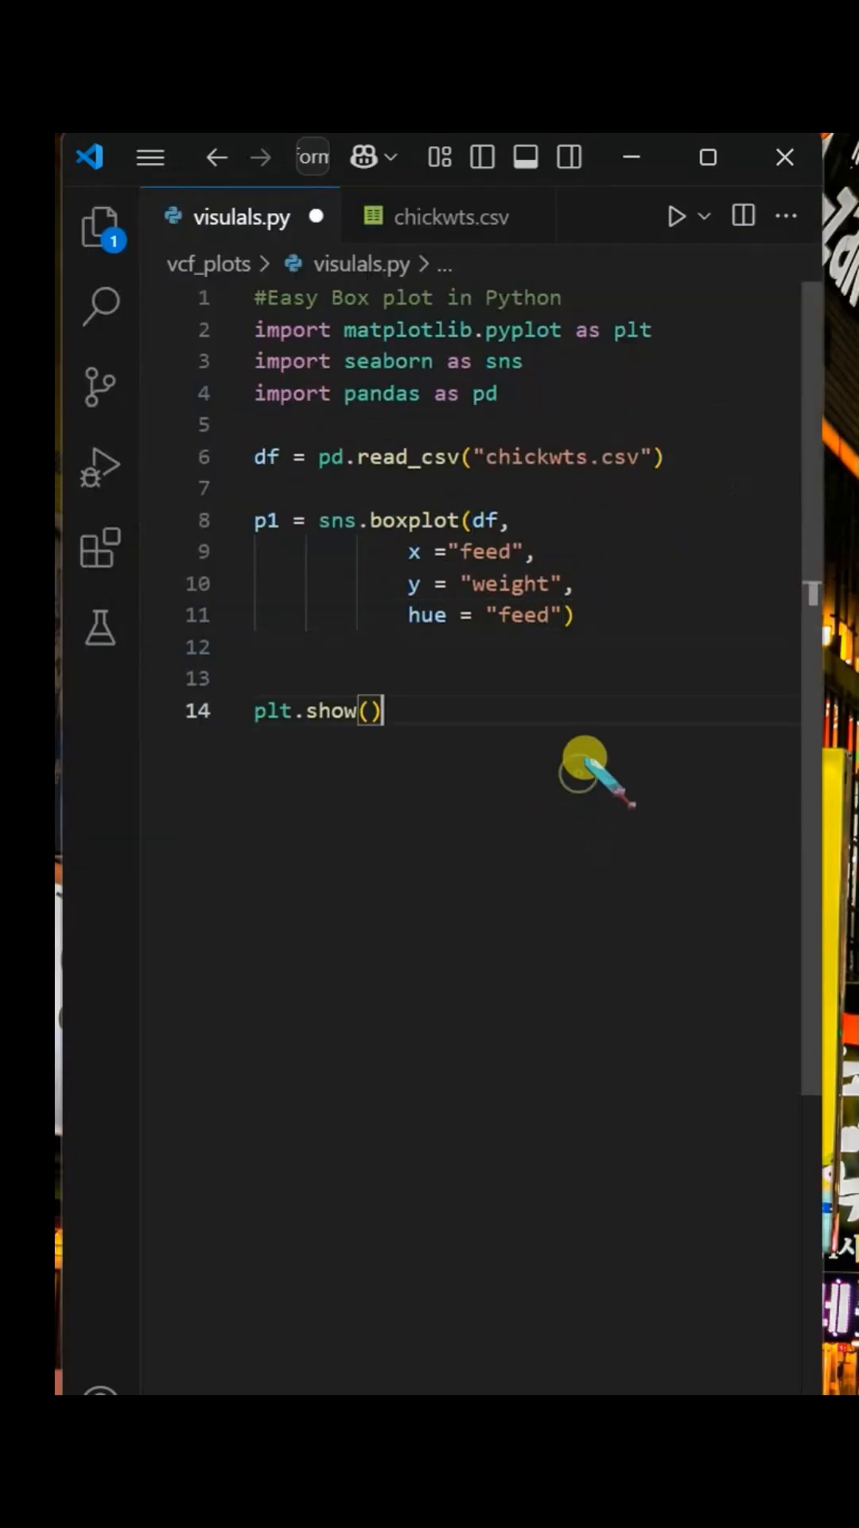
Overlay sns.swarmplot of weight by feed in black before plt.show() and preview the result.
left_click(678, 215)
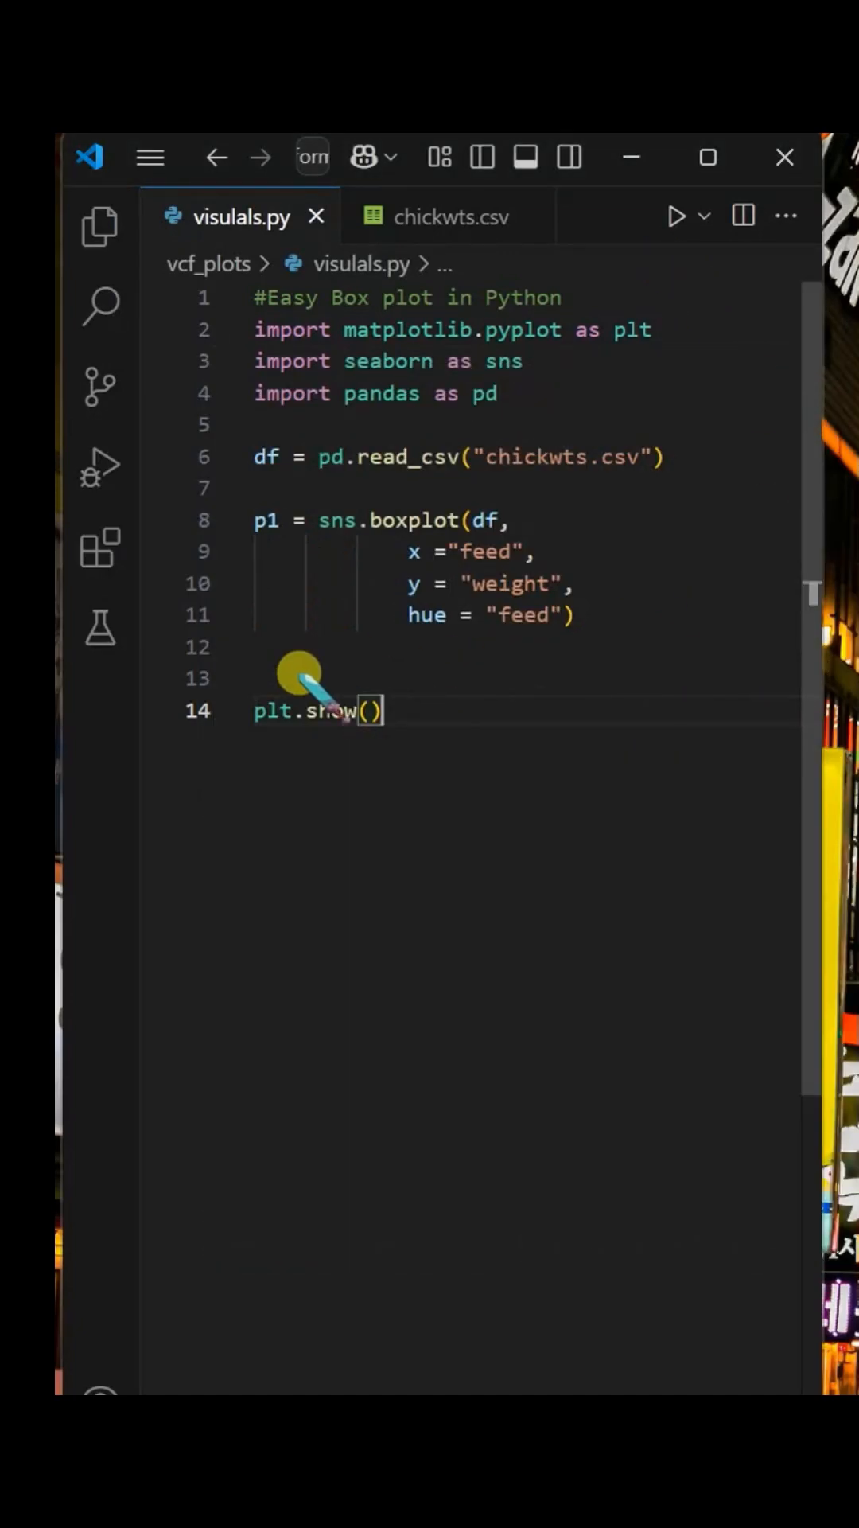
type("sns.swarmplot(")
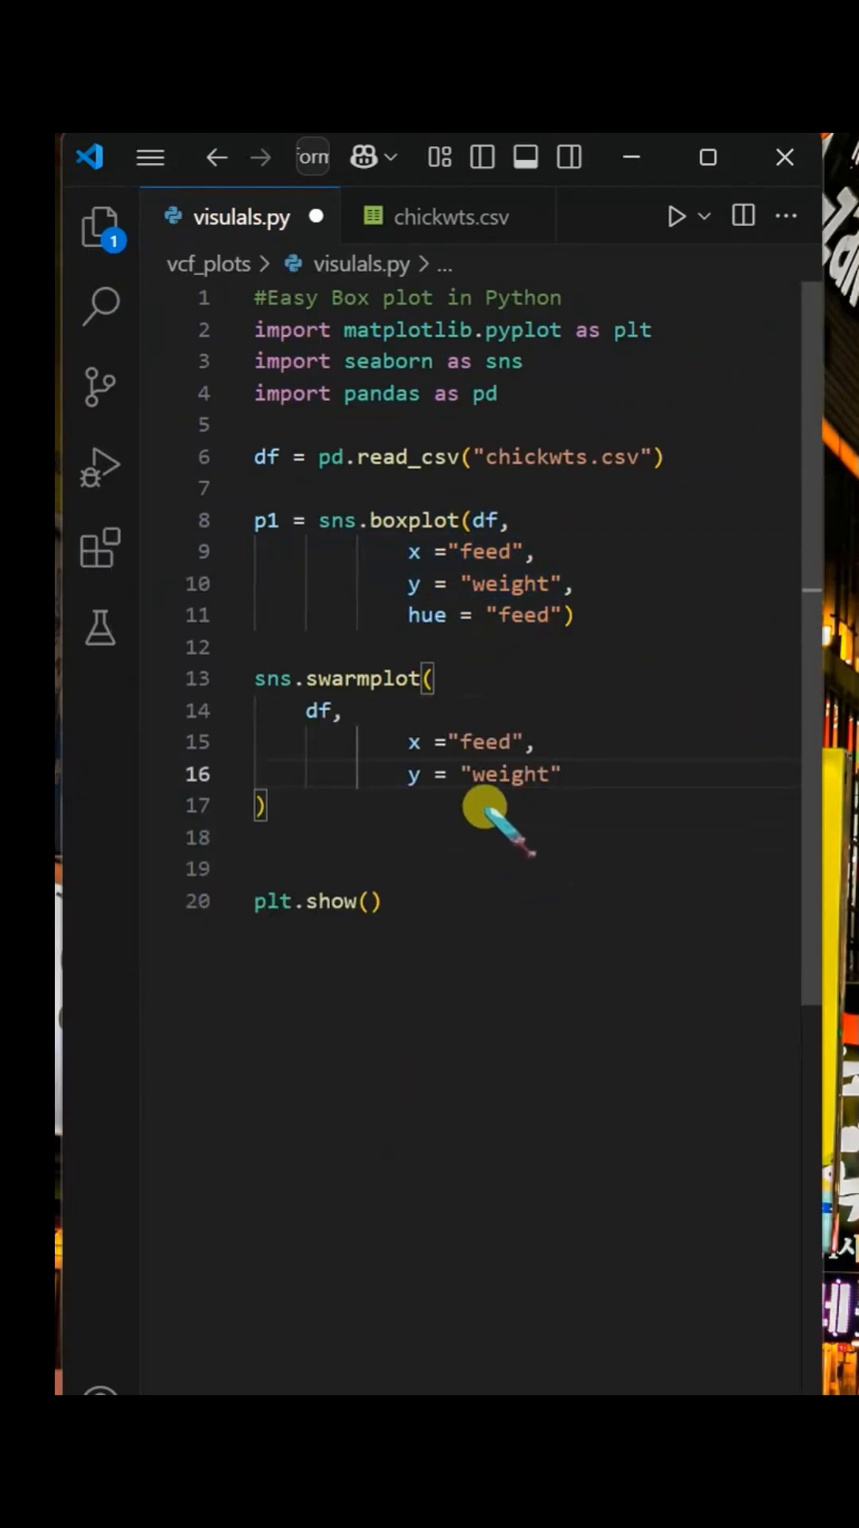
type("co")
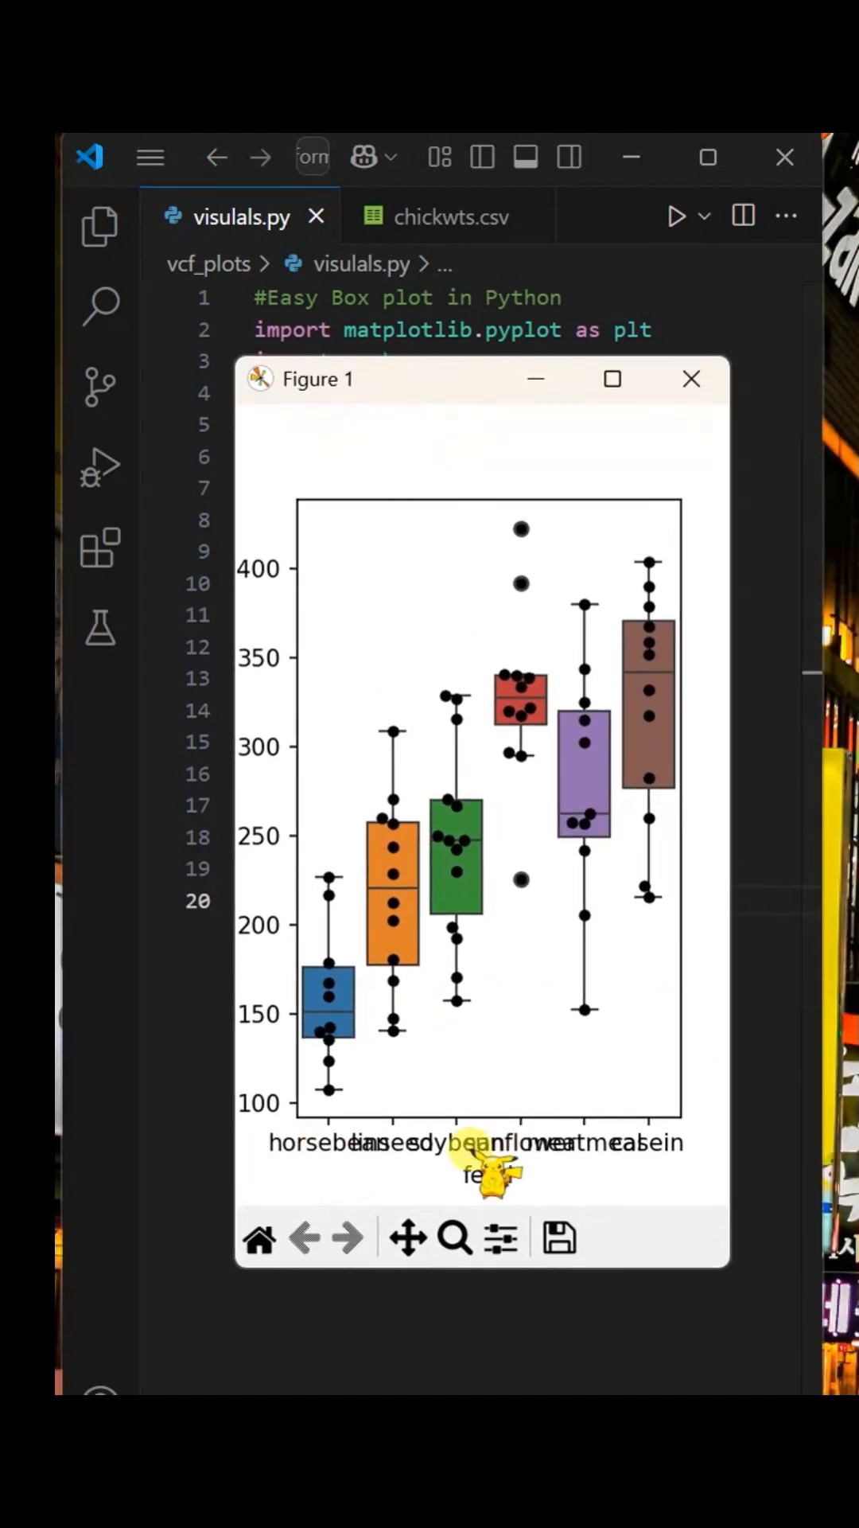
left_click(691, 379)
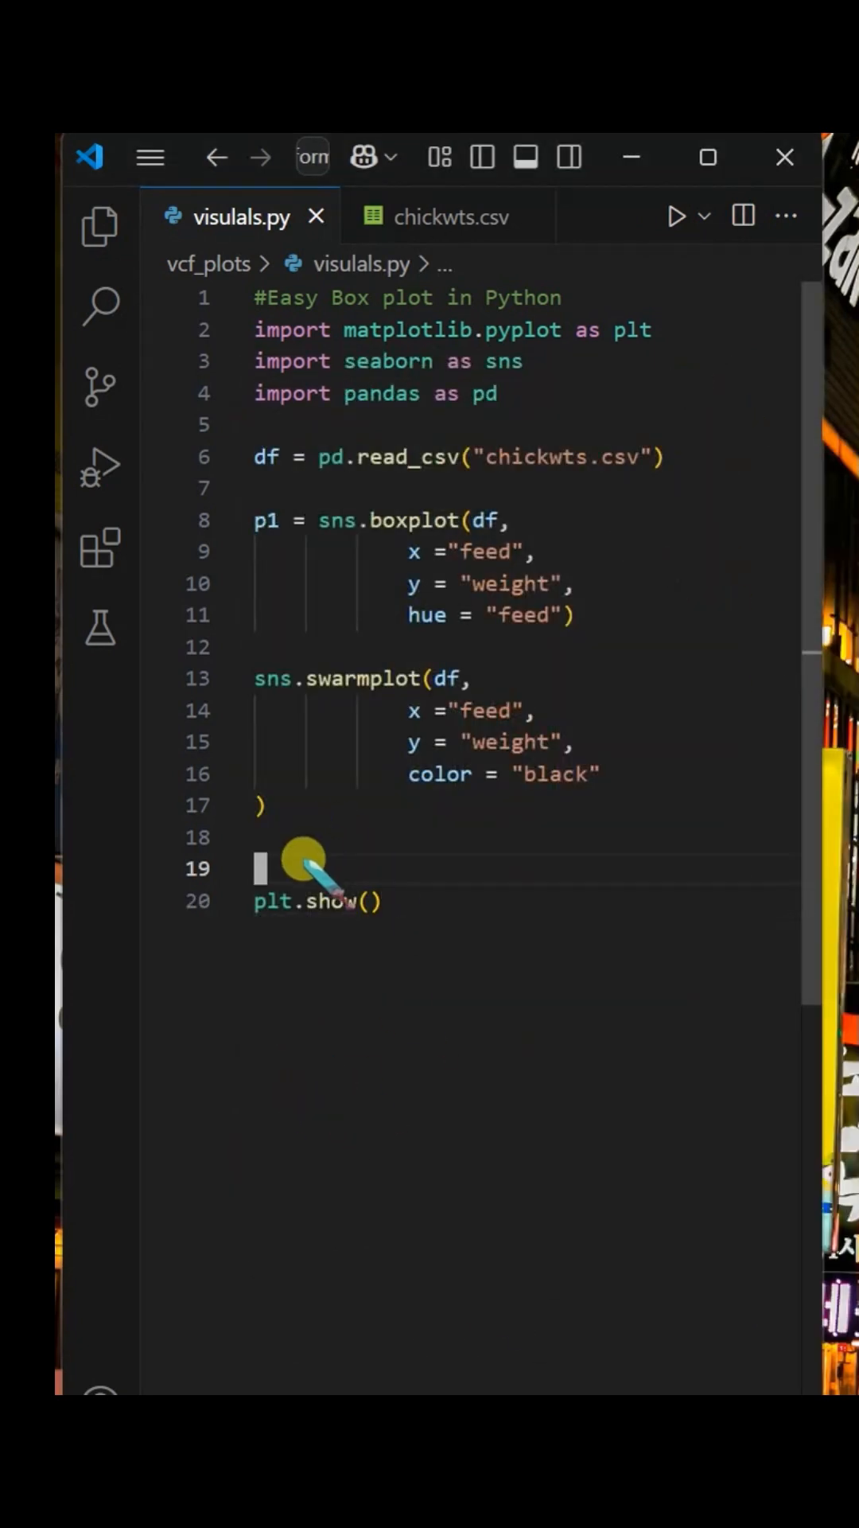
Begin a plt.xticks(rotation call before plt.show() to rotate the x labels.
type("plt.xt")
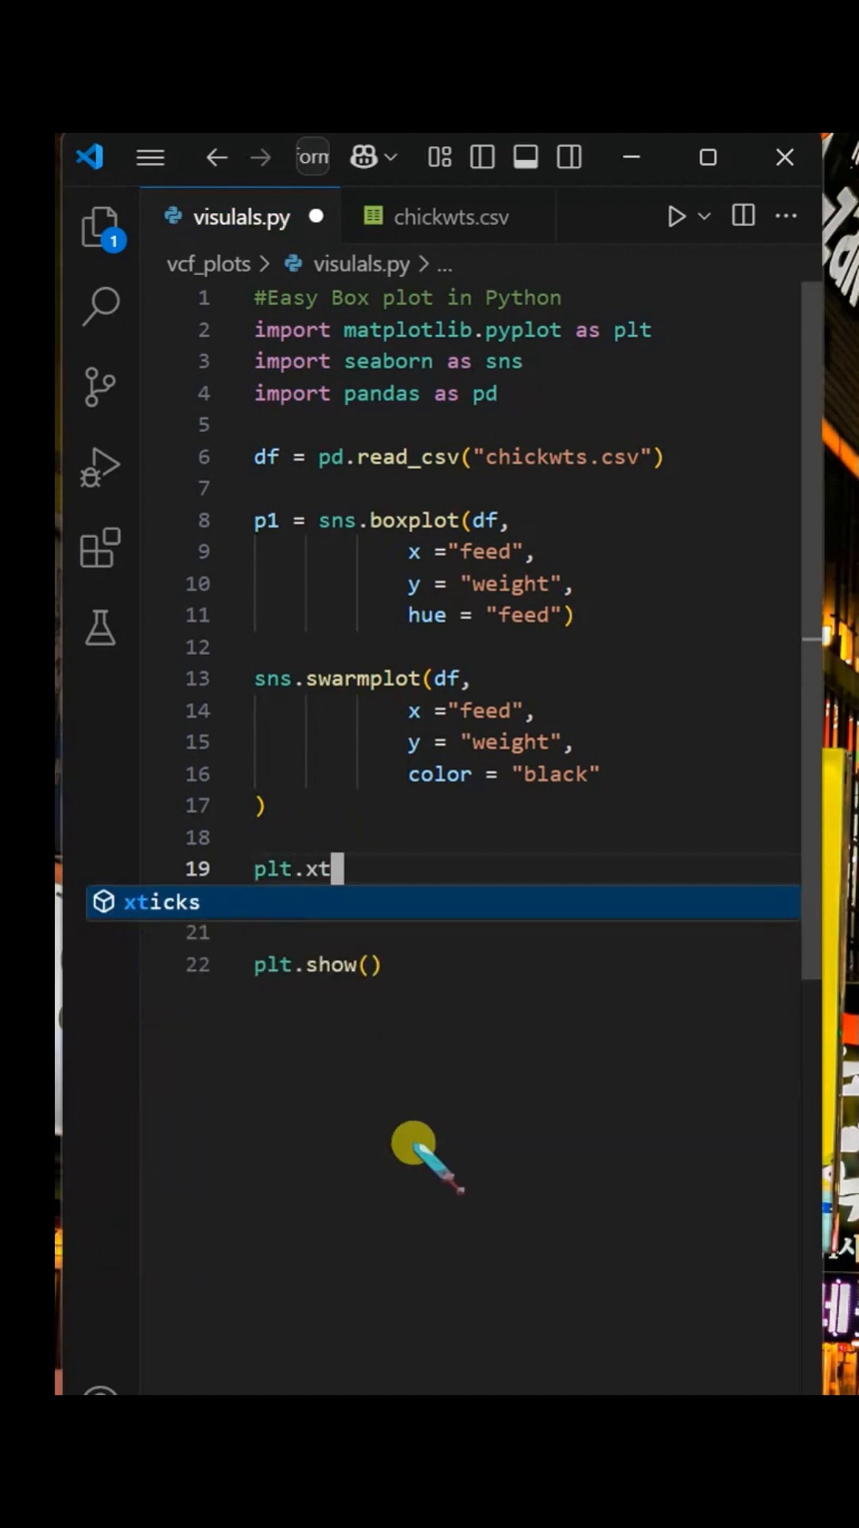
type("icks(rotation")
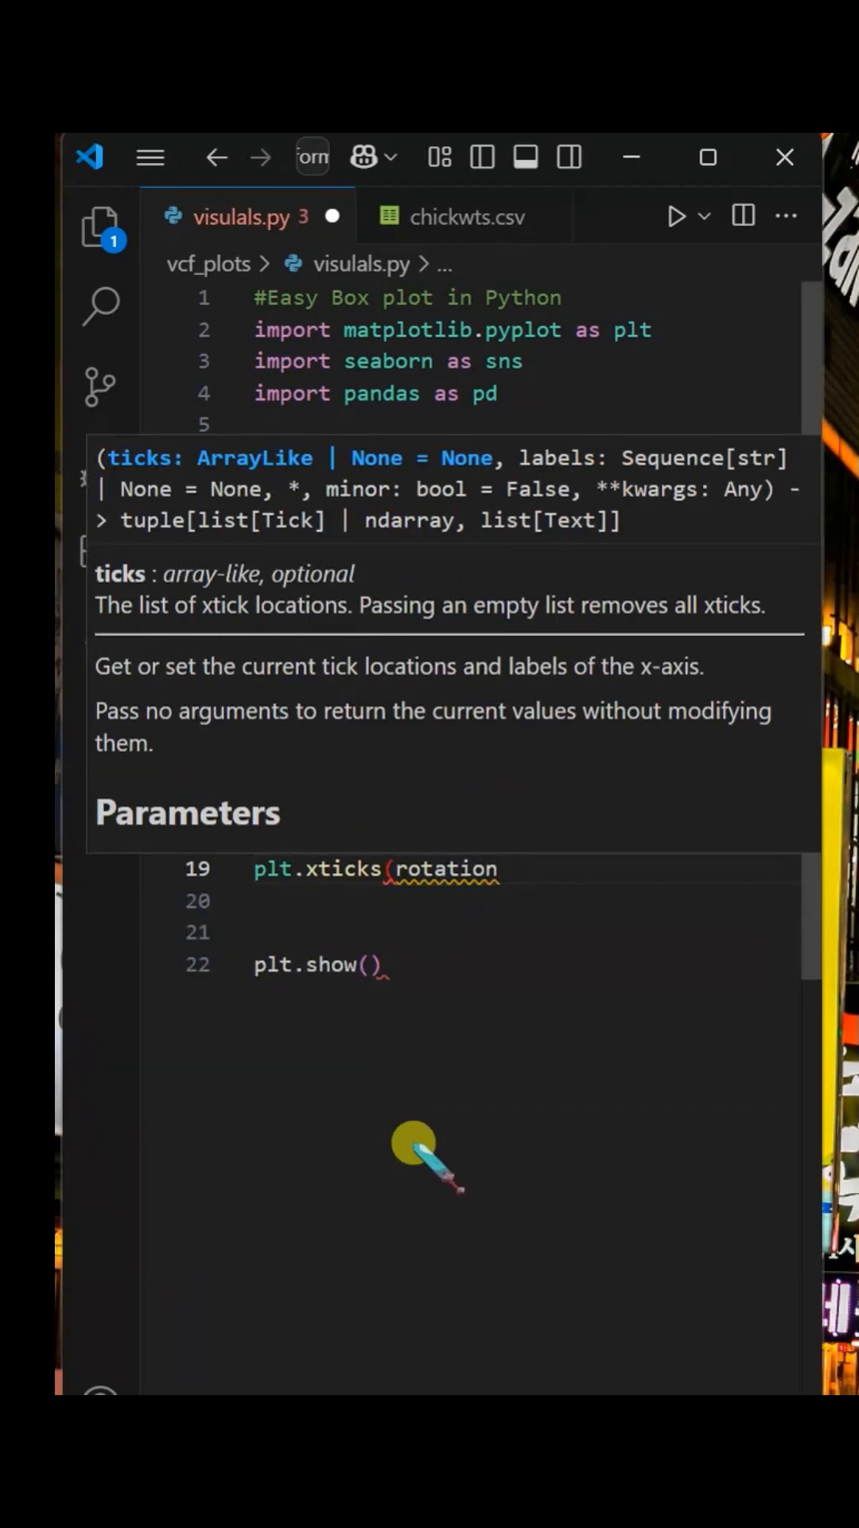